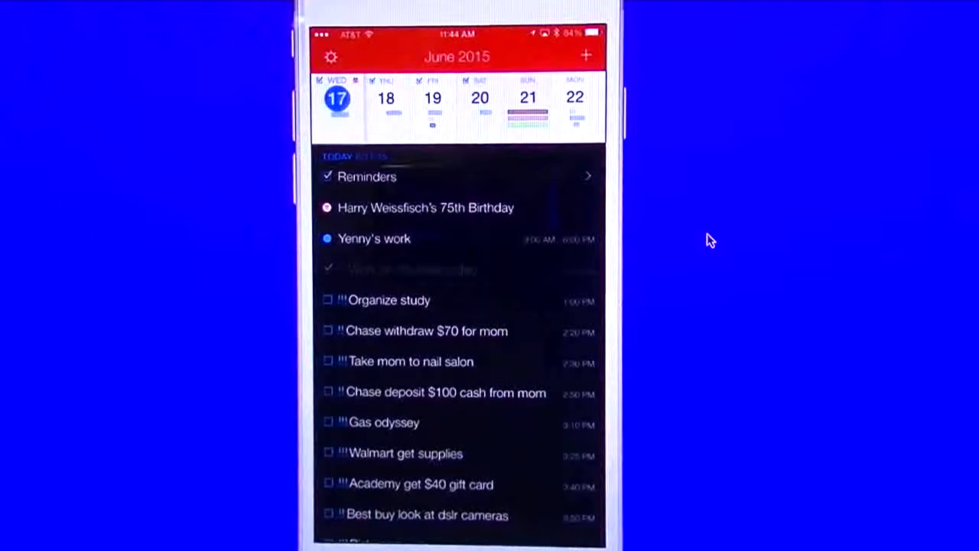
Review Fantastical's full list of today's reminders and one reminder's details
left_click(370, 177)
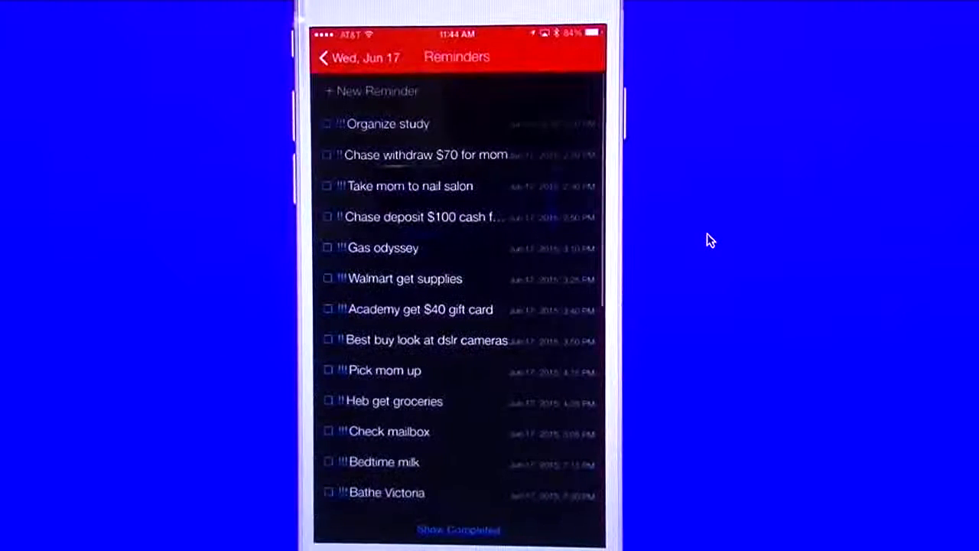
left_click(325, 57)
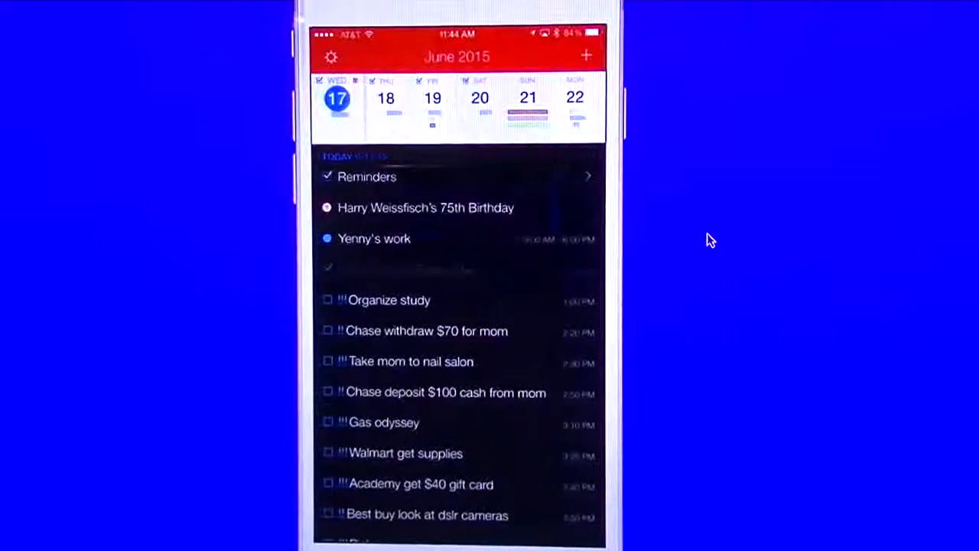
scroll("down", 3)
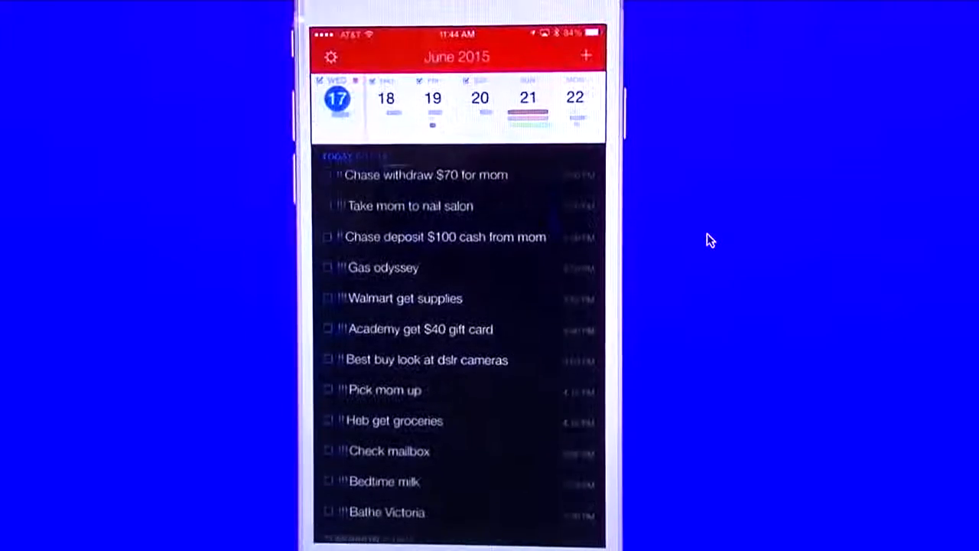
scroll("down", 3)
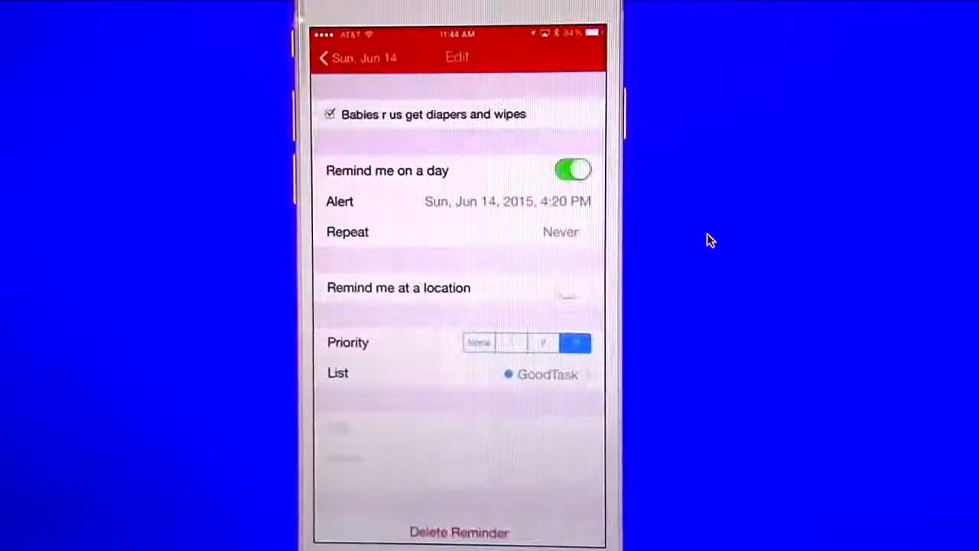
left_click(325, 57)
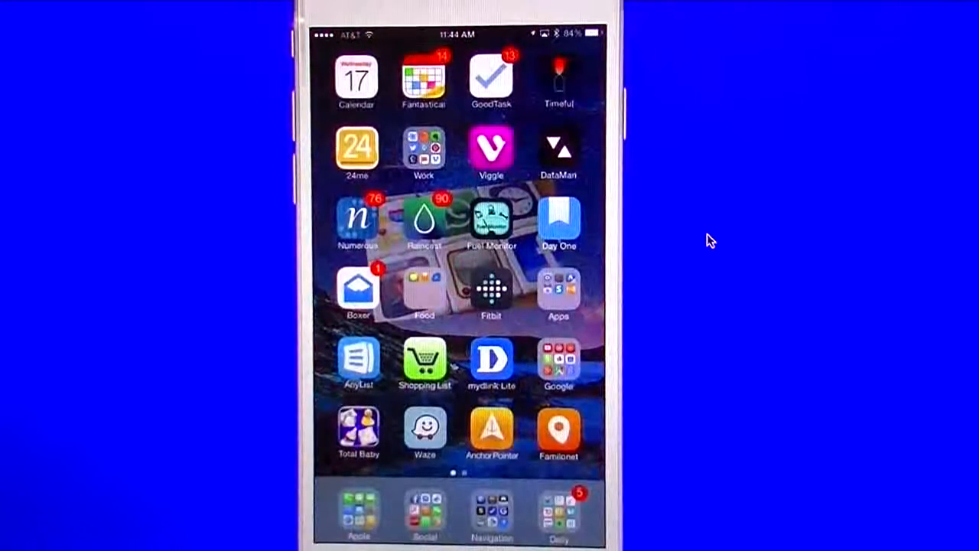
Launch GoodTask, browse today's June 17 Day view, and start a quick-add entry
left_click(491, 80)
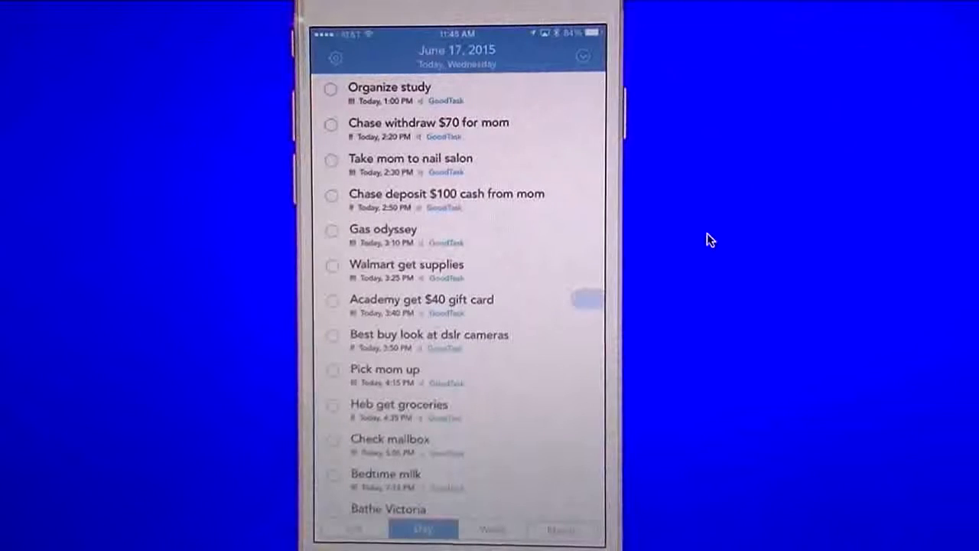
scroll("down", 3)
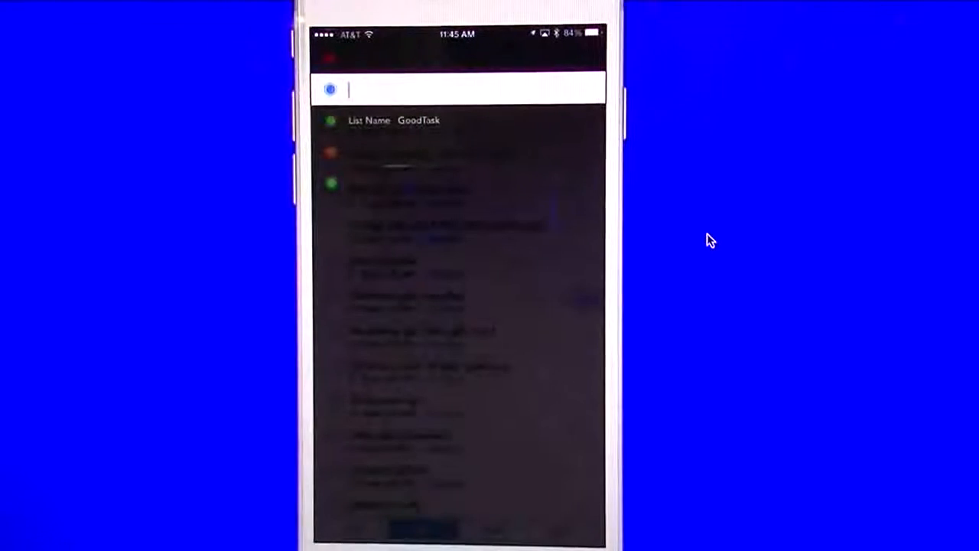
left_click(475, 90)
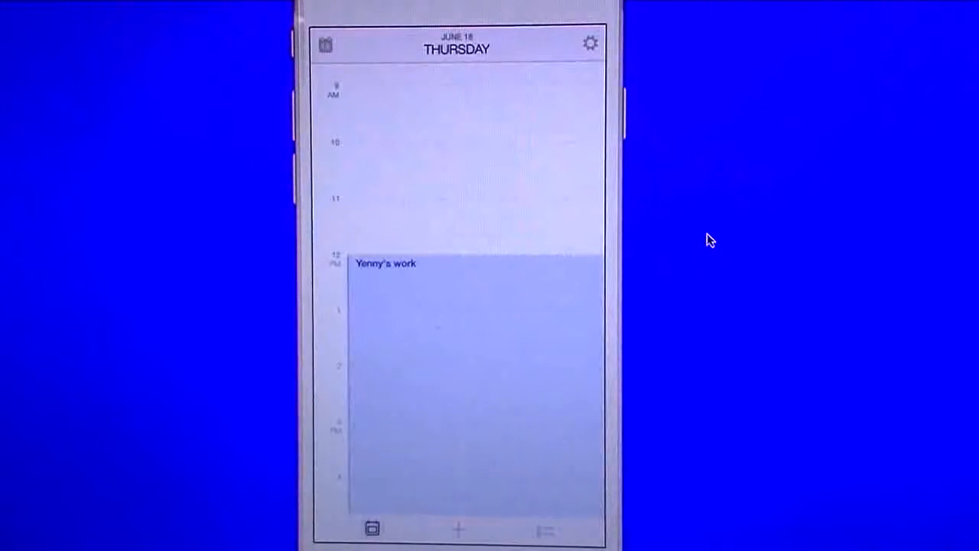
View Timeful's Thursday June 18 schedule with Yenny's afternoon work block
left_click(457, 529)
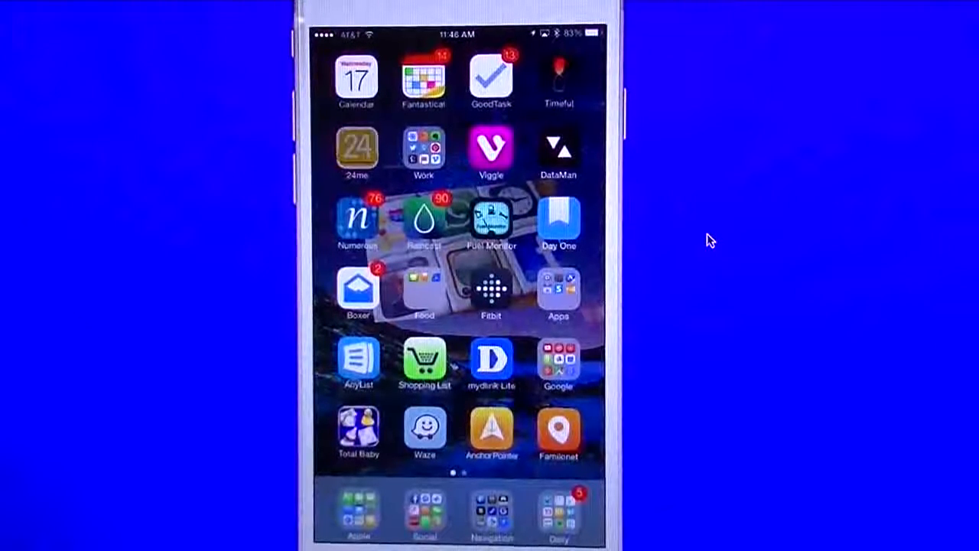
Launch 24me and view its agenda, the trash-gathering task list, and empty notes
left_click(492, 76)
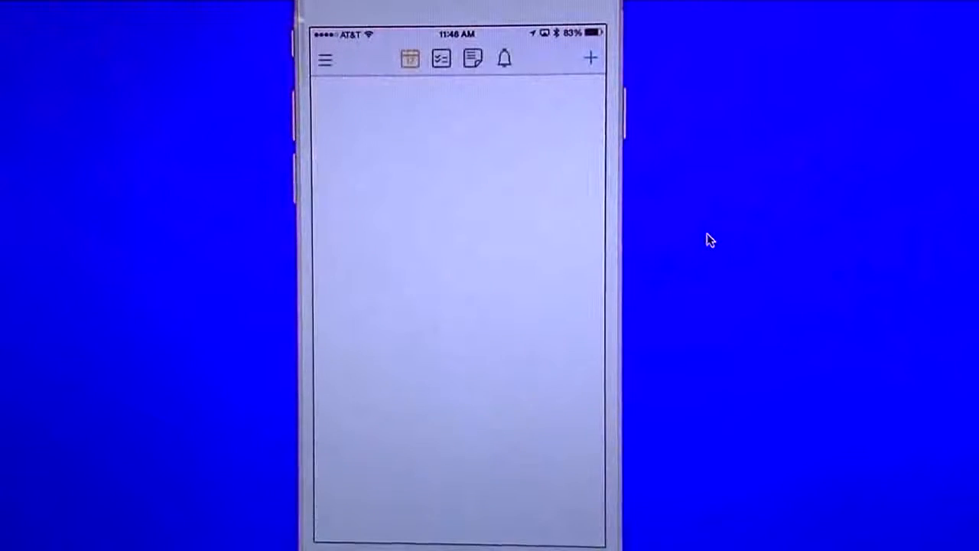
left_click(410, 59)
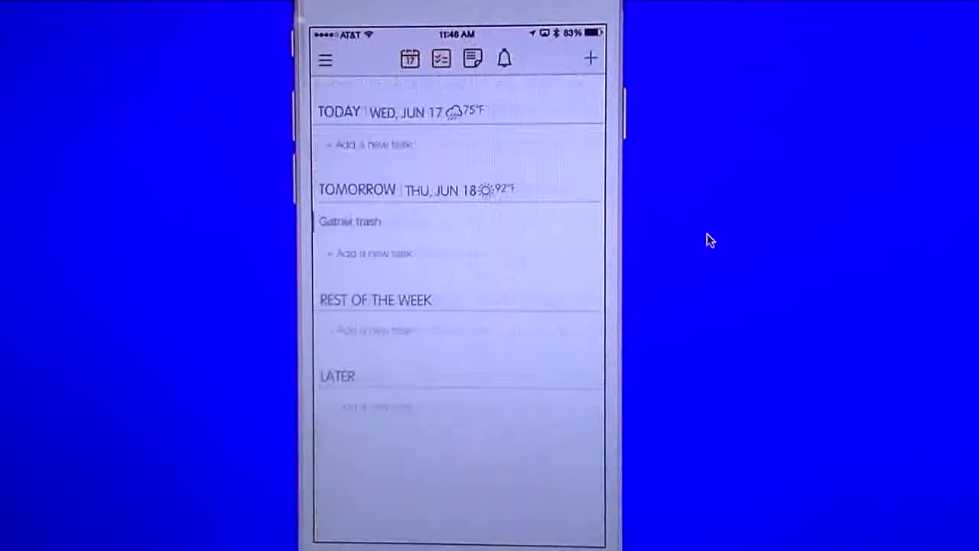
left_click(441, 59)
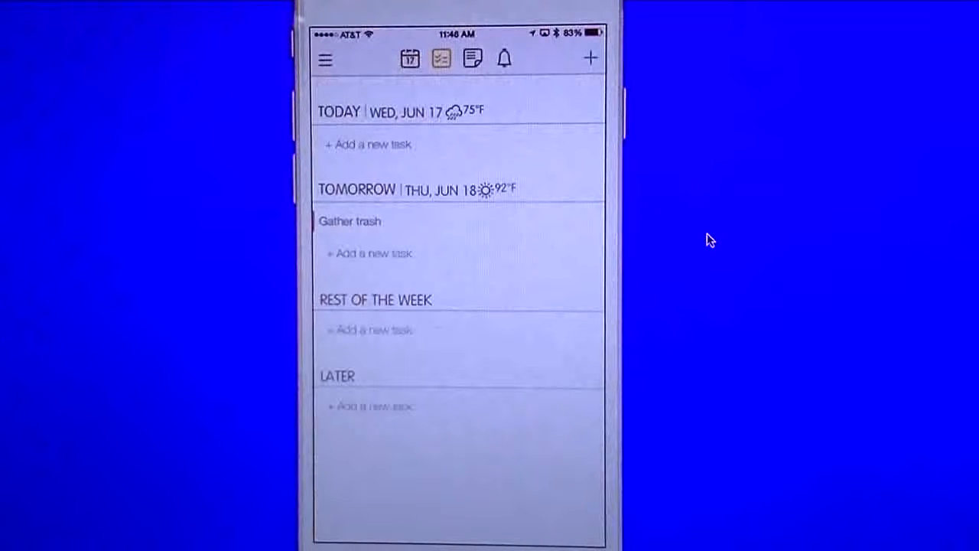
left_click(473, 59)
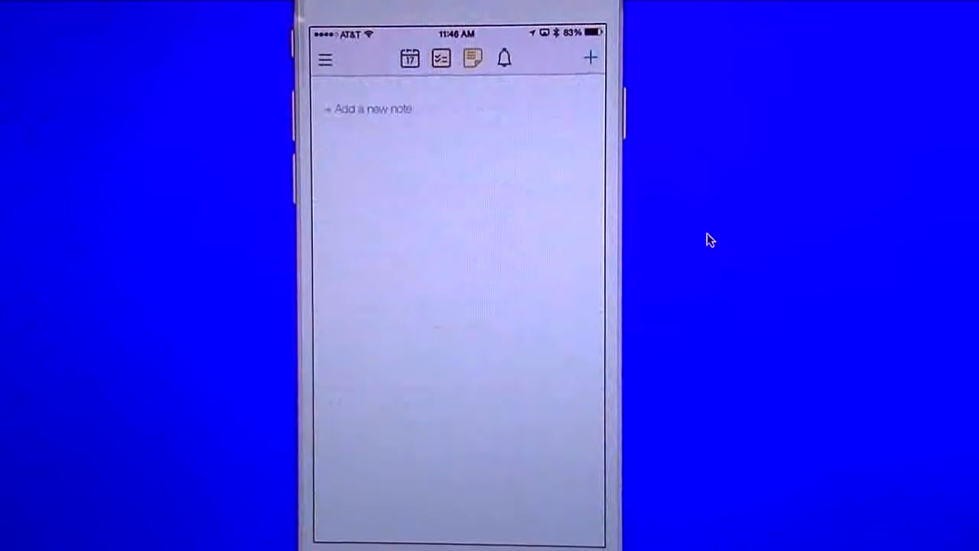
Check 24me's empty notifications panel, then close it
left_click(504, 58)
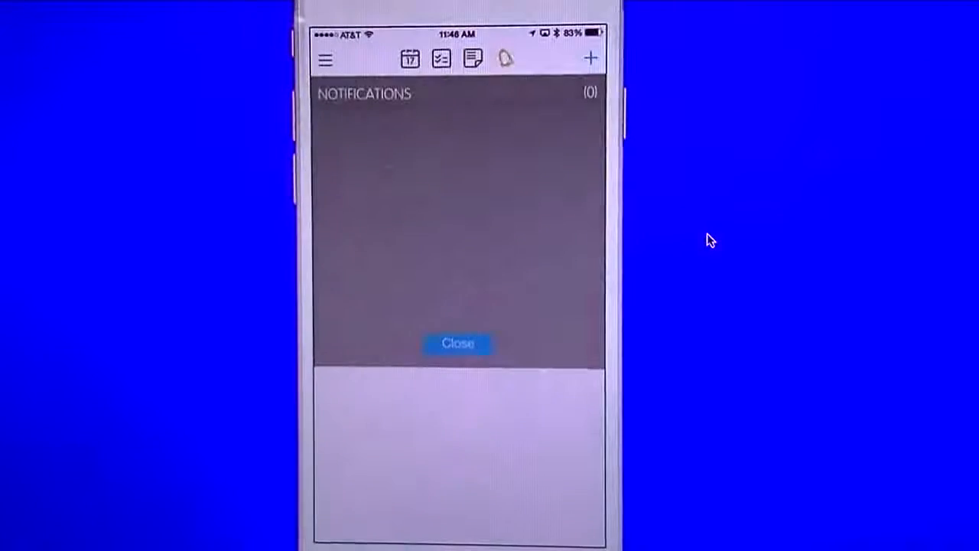
left_click(457, 344)
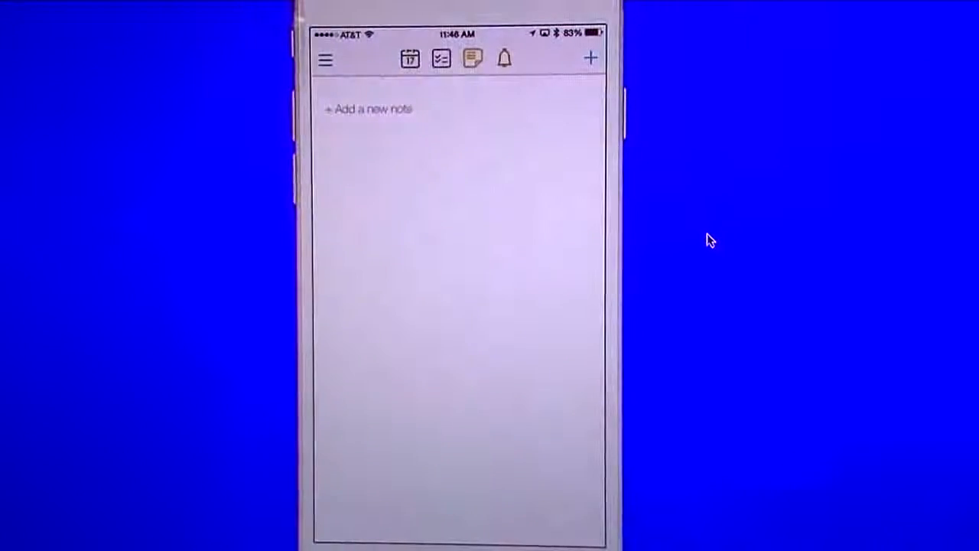
left_click(325, 58)
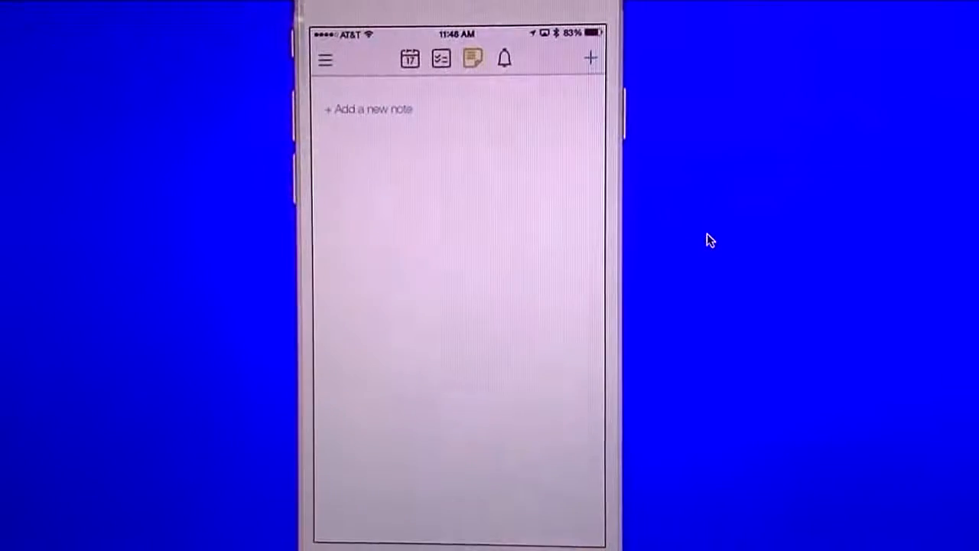
left_click(409, 58)
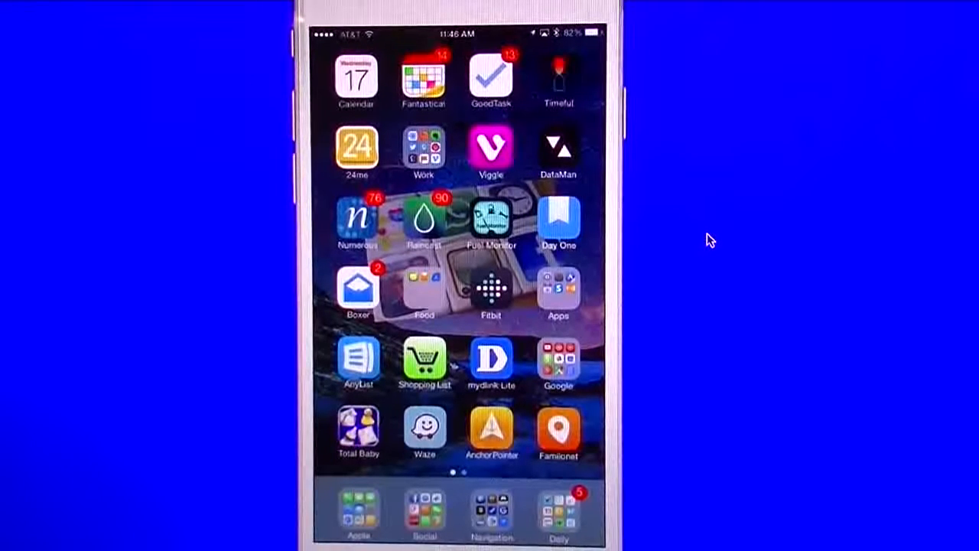
Launch 2Do on its all-clear Today view and scroll to the monthly bill reminders
left_click(559, 509)
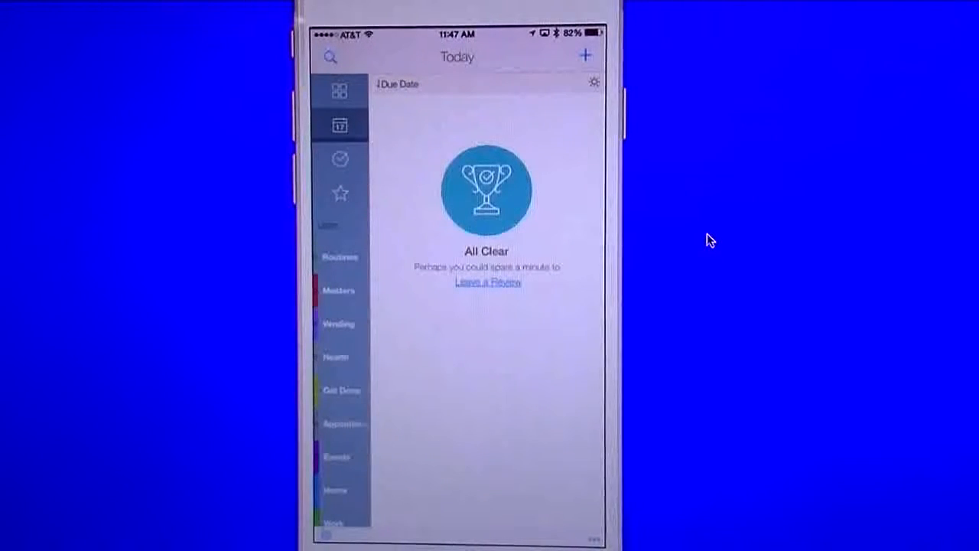
scroll("down", 3)
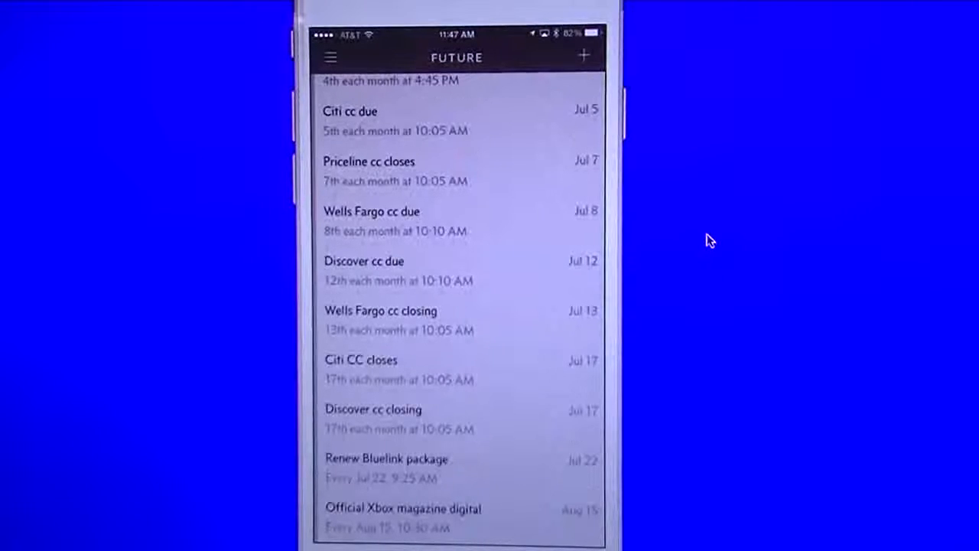
Scroll Due's future recurring reminders and dismiss the blank new reminder screen
scroll("down", 3)
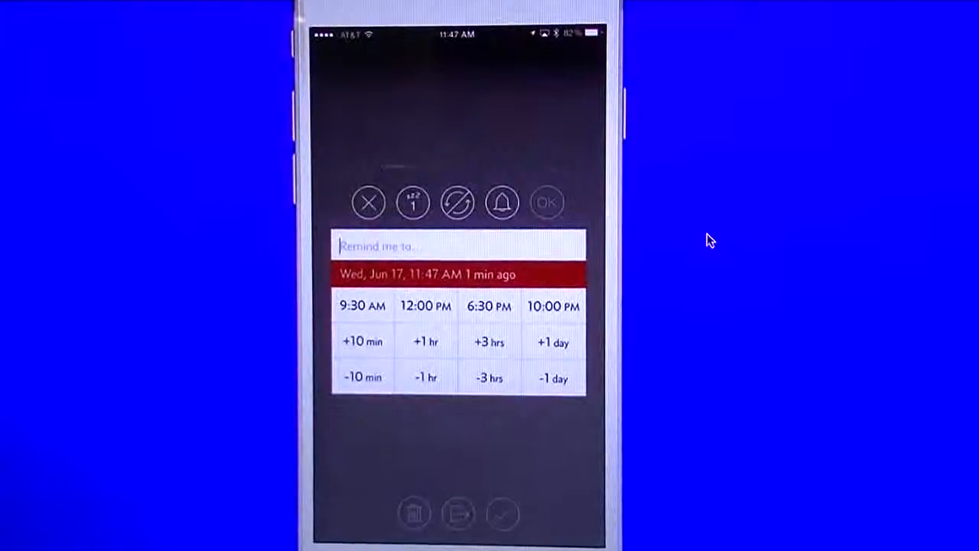
left_click(458, 246)
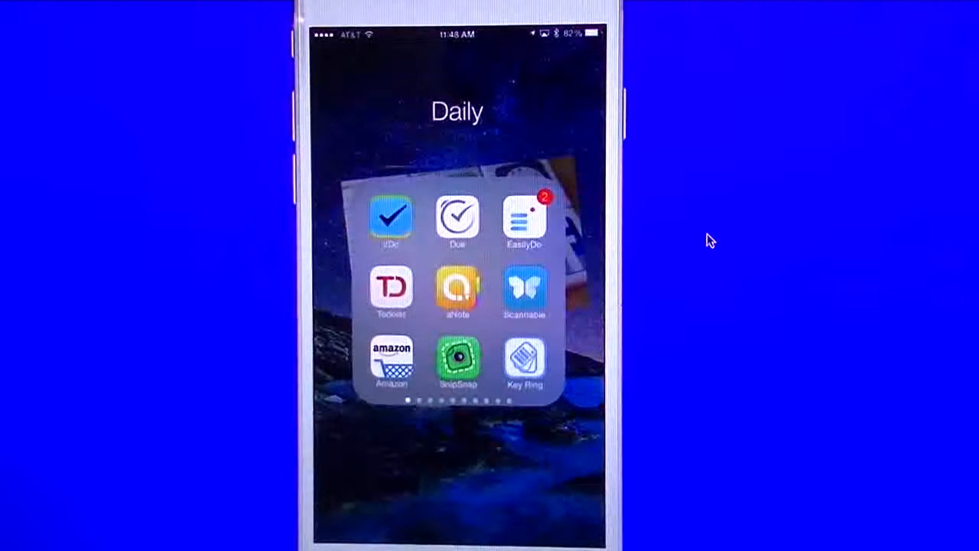
Look over EasilyDo's feed of Amazon receipts, weather and birthdays
left_click(524, 220)
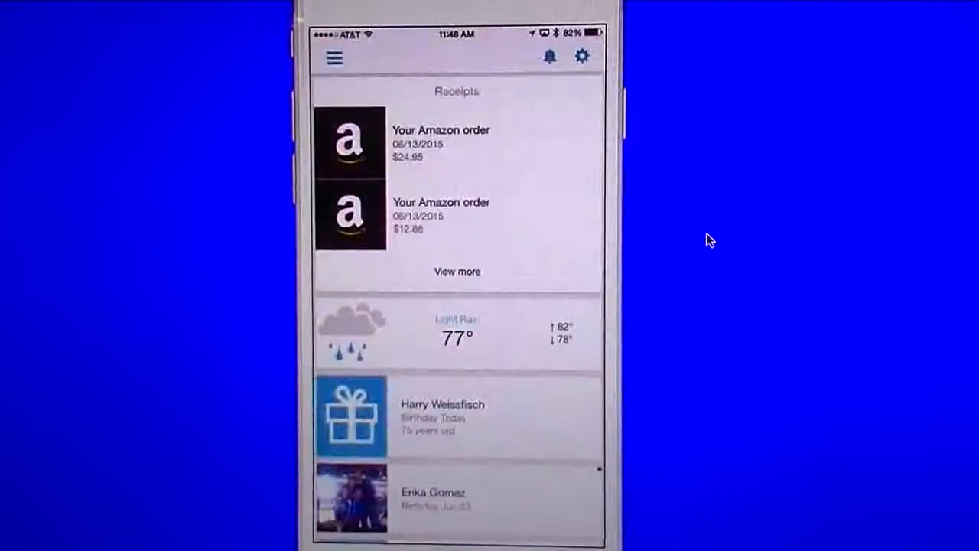
left_click(335, 58)
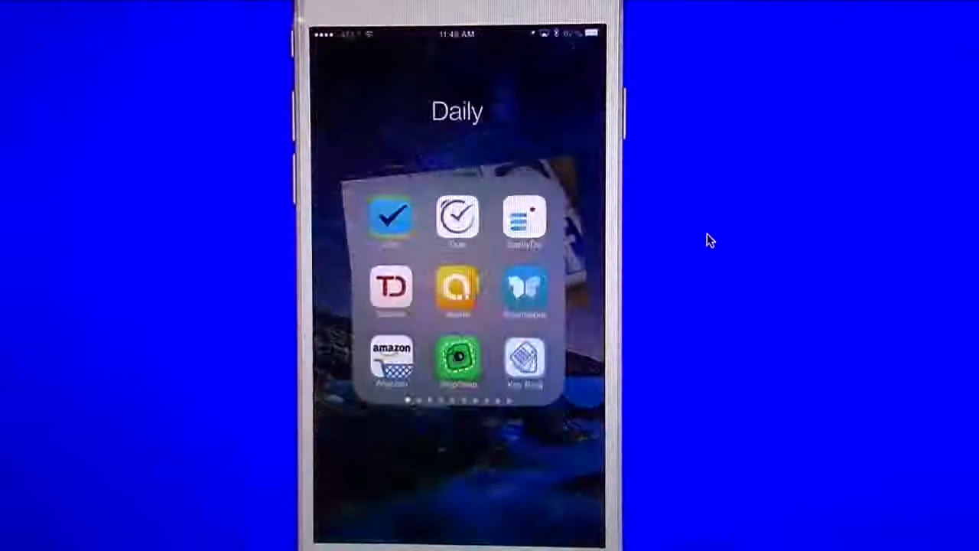
Launch Todoist and scroll its Inbox, Today, Next 7 Days and Projects list
left_click(391, 216)
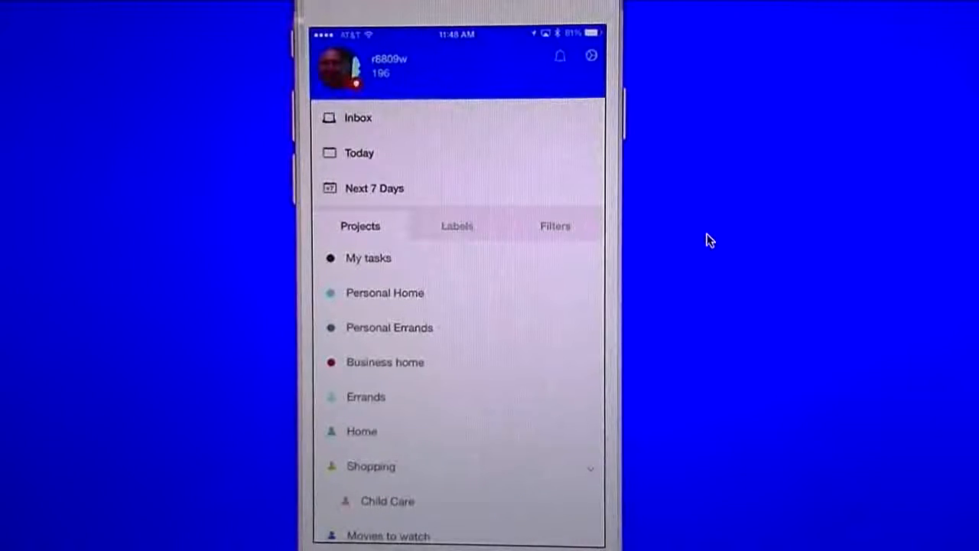
scroll("down", 3)
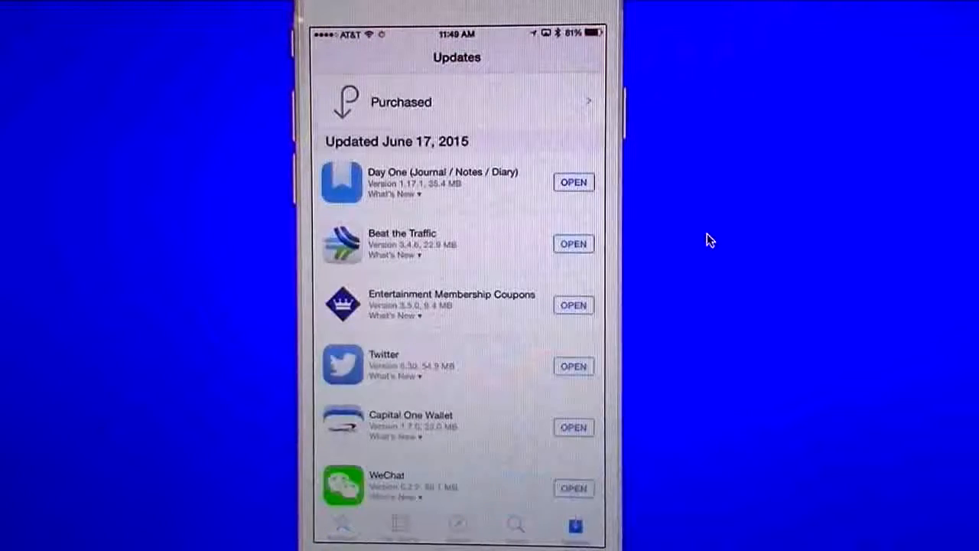
Open the Purchased apps history and start typing a search for to-do apps
left_click(457, 102)
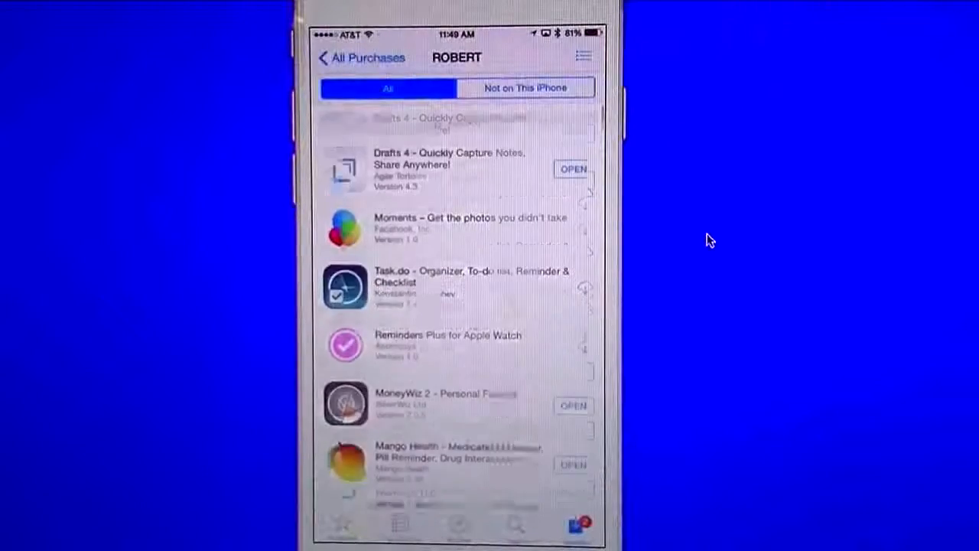
left_click(456, 120)
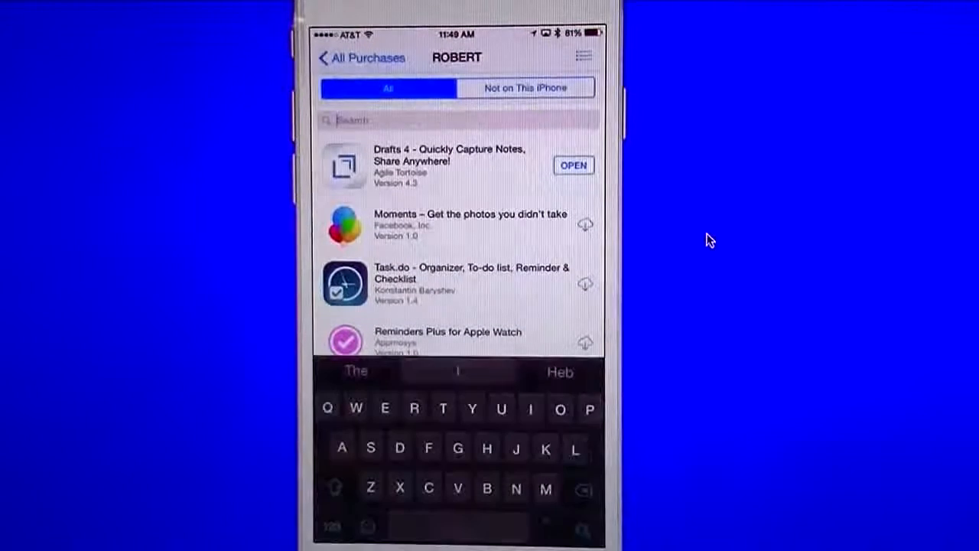
type("o")
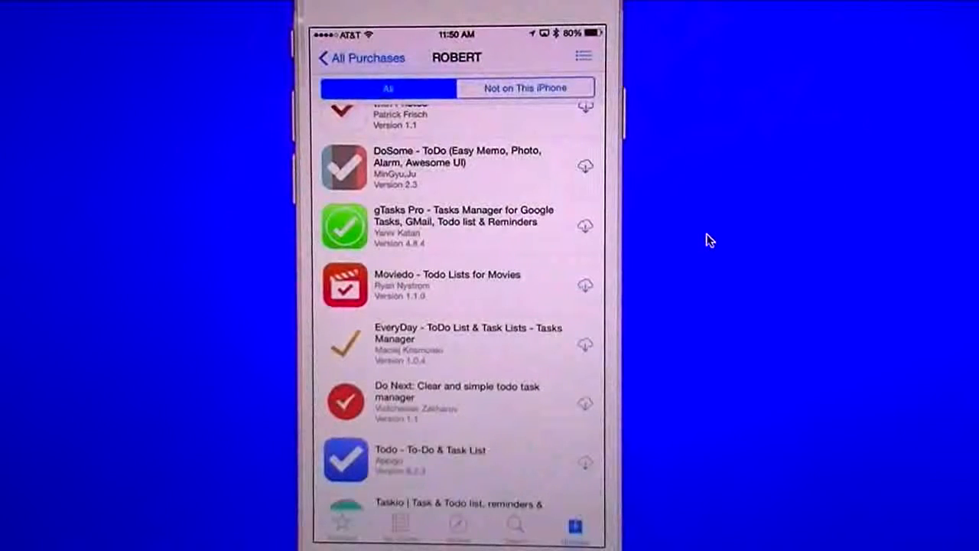
Browse the purchased Todo results, then filter the purchases by 'Omnifocus'
scroll("down", 3)
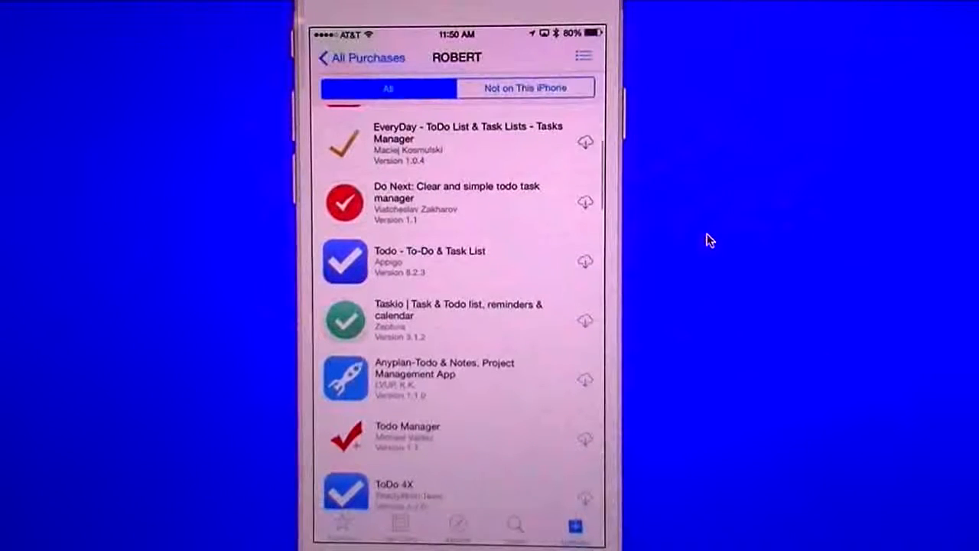
scroll("down", 3)
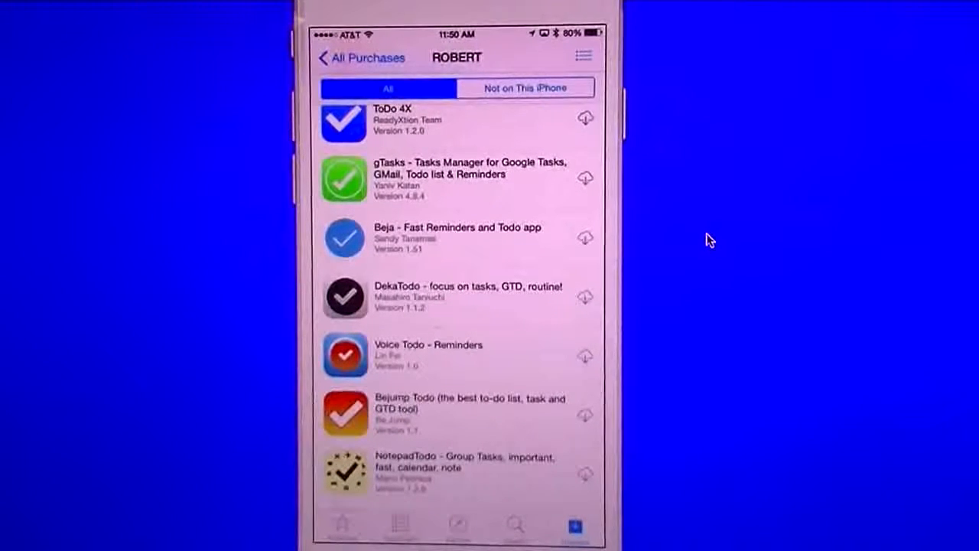
scroll("down", 3)
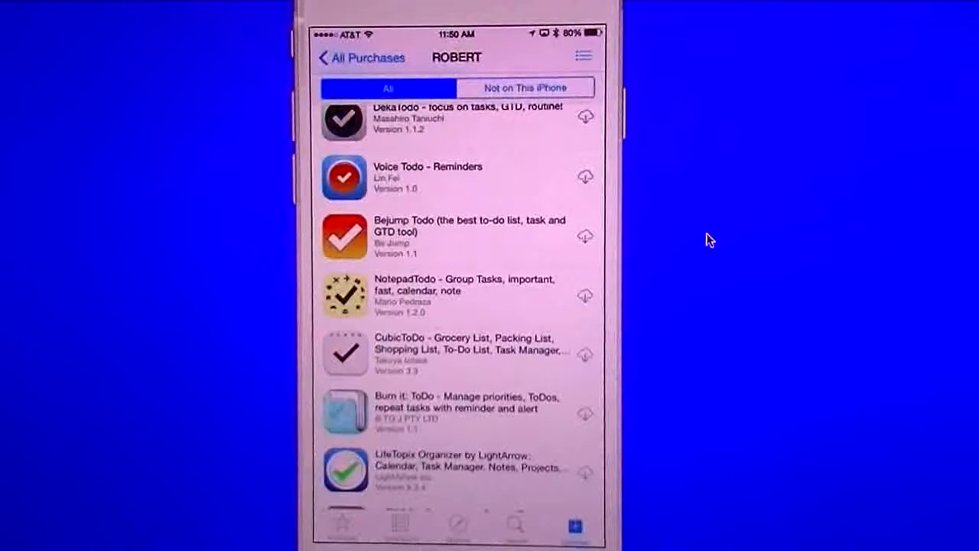
scroll("down", 3)
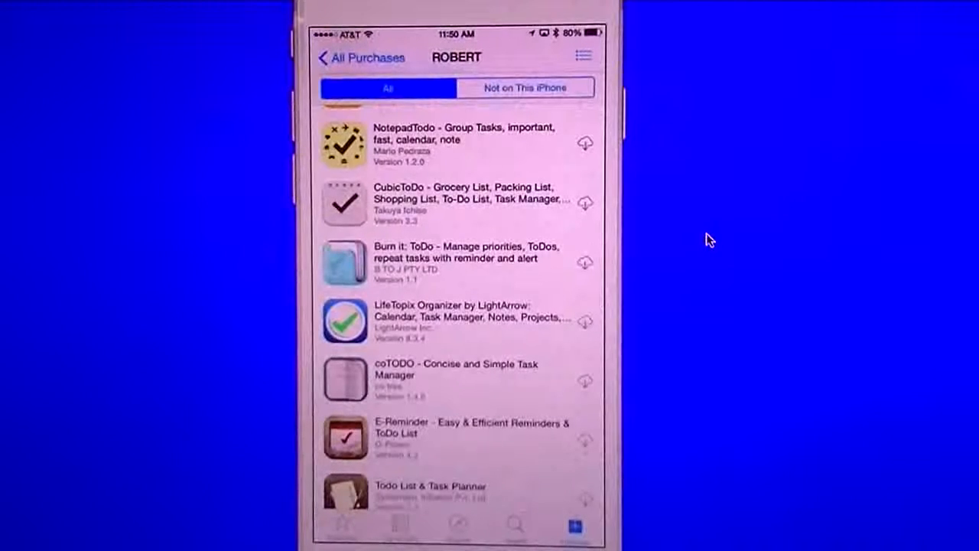
scroll("down", 3)
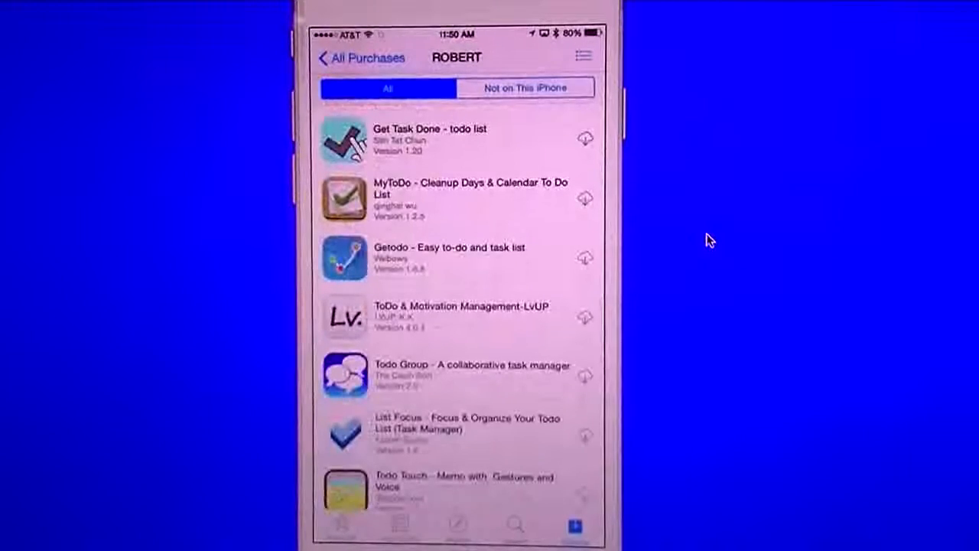
scroll("down", 3)
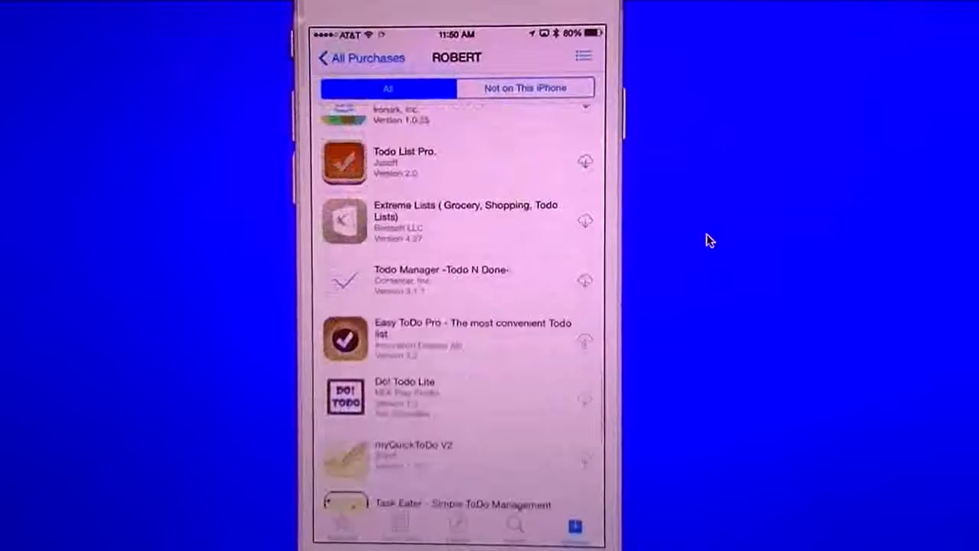
scroll("down", 3)
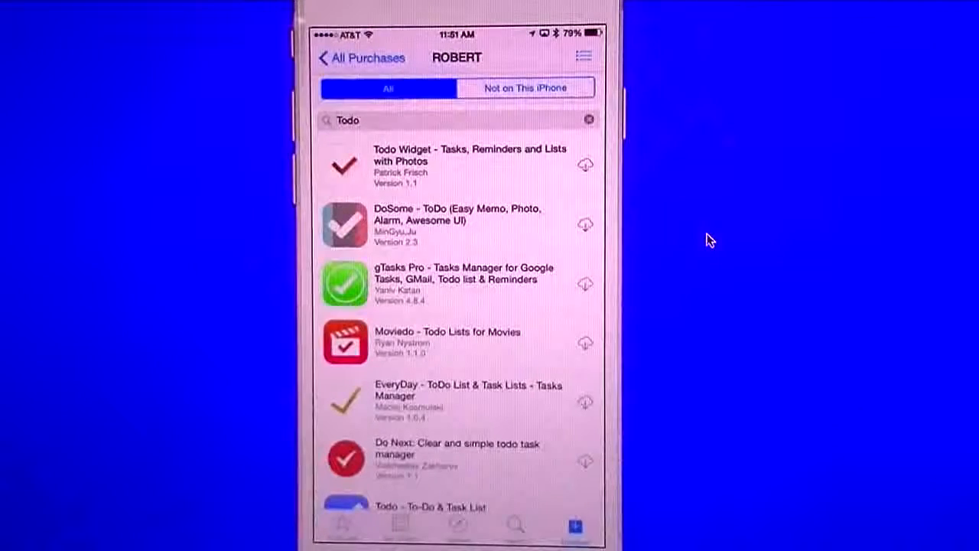
type("Omnifocus")
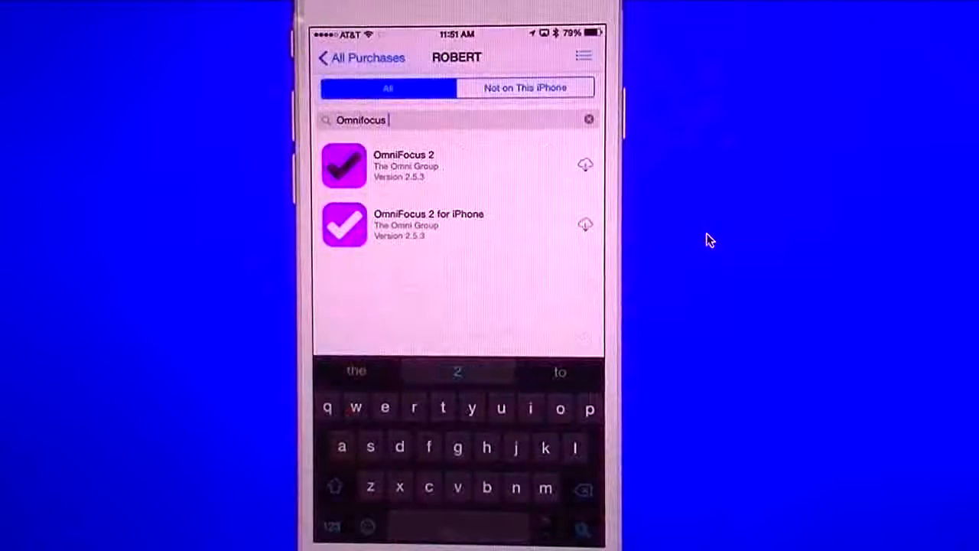